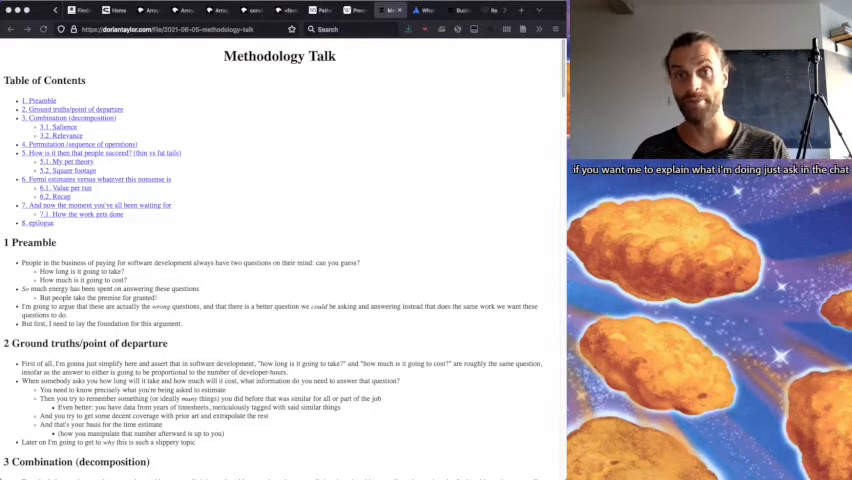
pyautogui.scroll(-3)
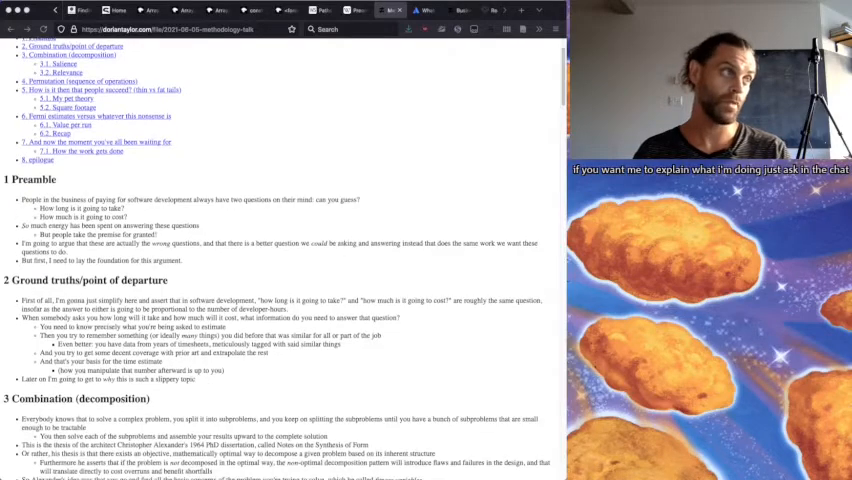
pyautogui.scroll(-3)
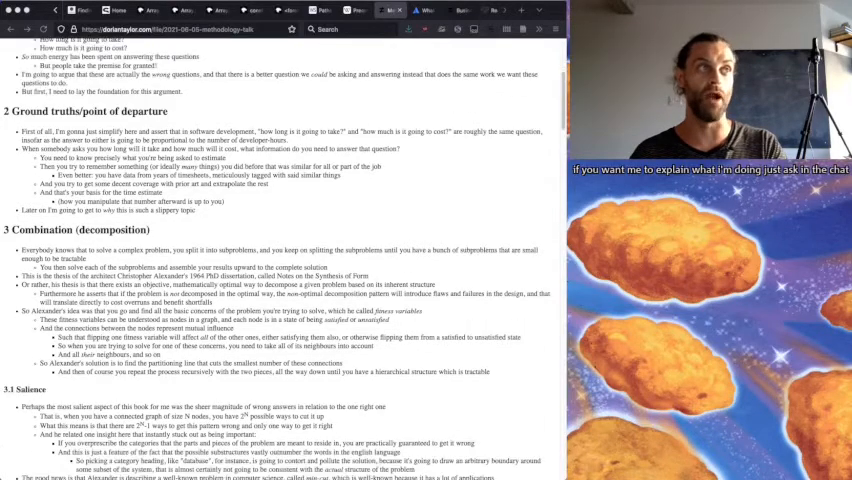
pyautogui.scroll(-3)
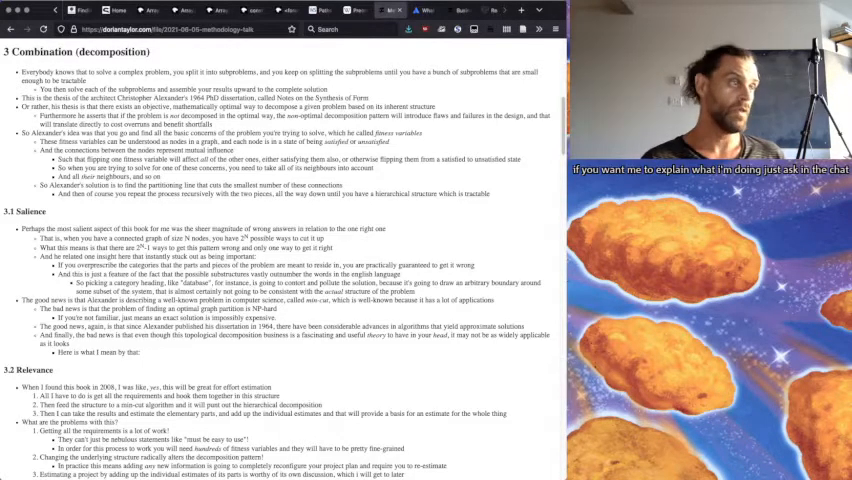
pyautogui.scroll(-3)
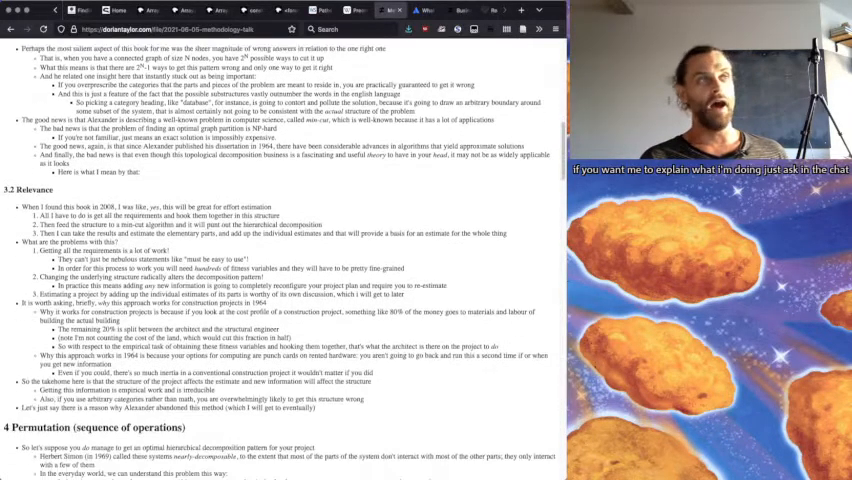
pyautogui.scroll(-3)
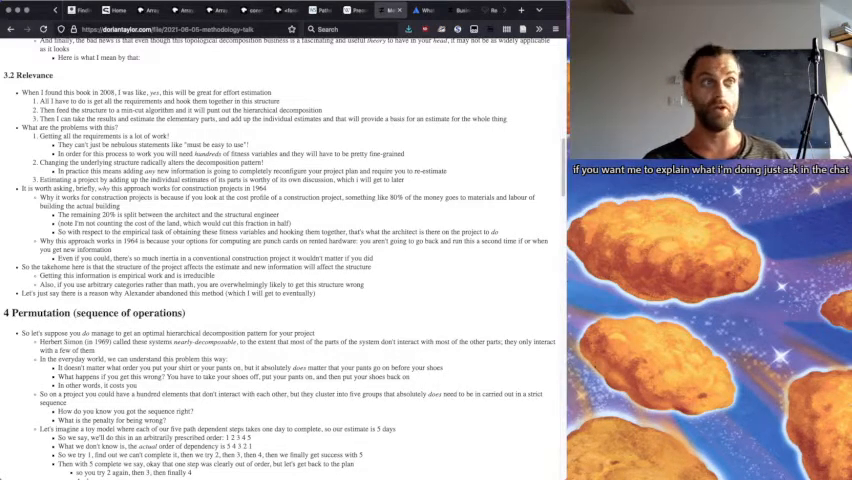
pyautogui.scroll(-3)
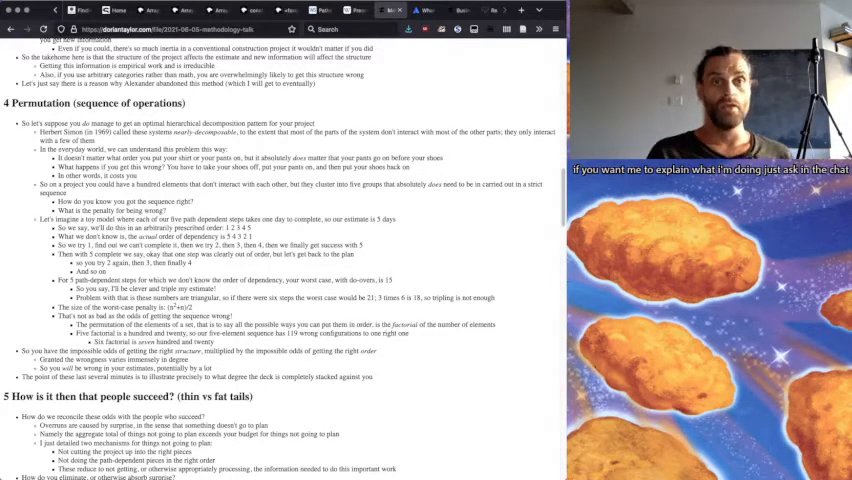
pyautogui.scroll(-3)
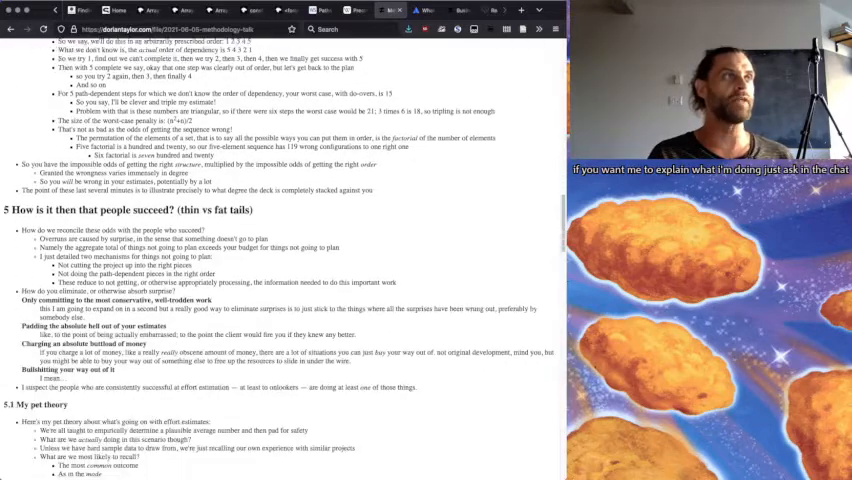
pyautogui.scroll(-3)
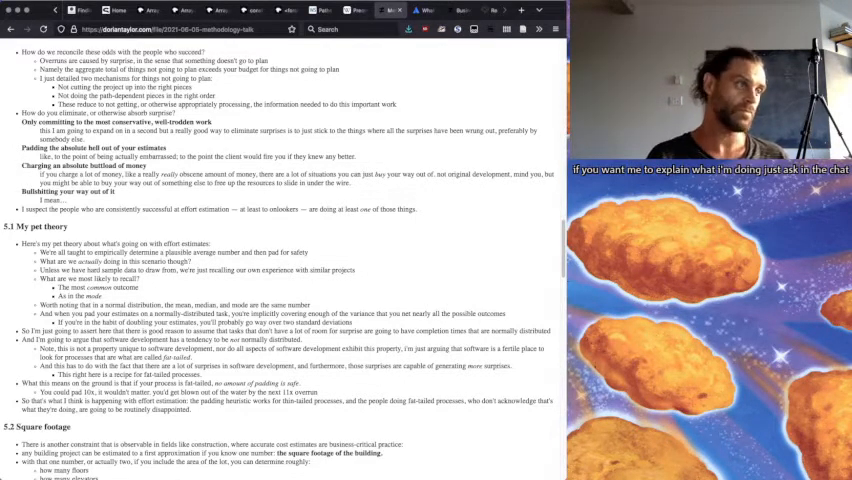
pyautogui.scroll(-3)
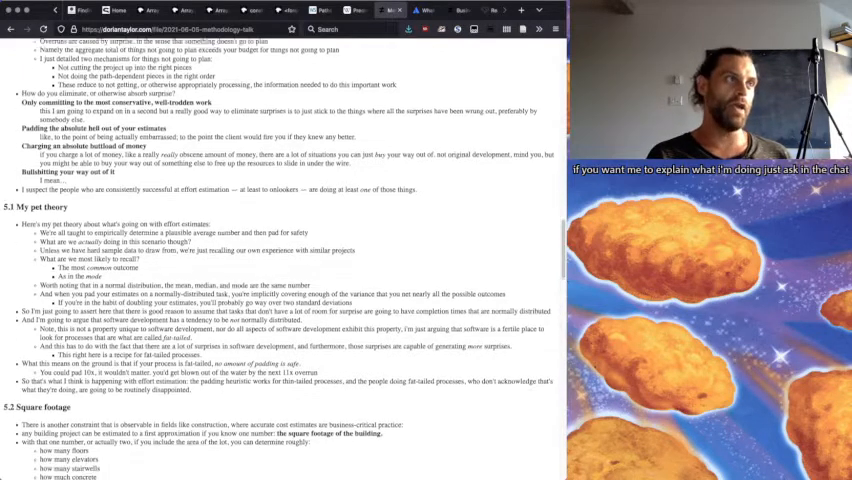
pyautogui.scroll(-3)
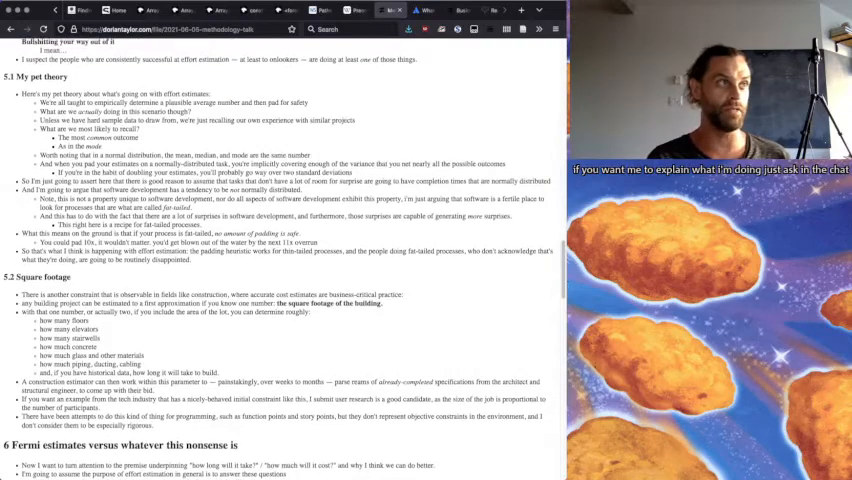
pyautogui.scroll(-3)
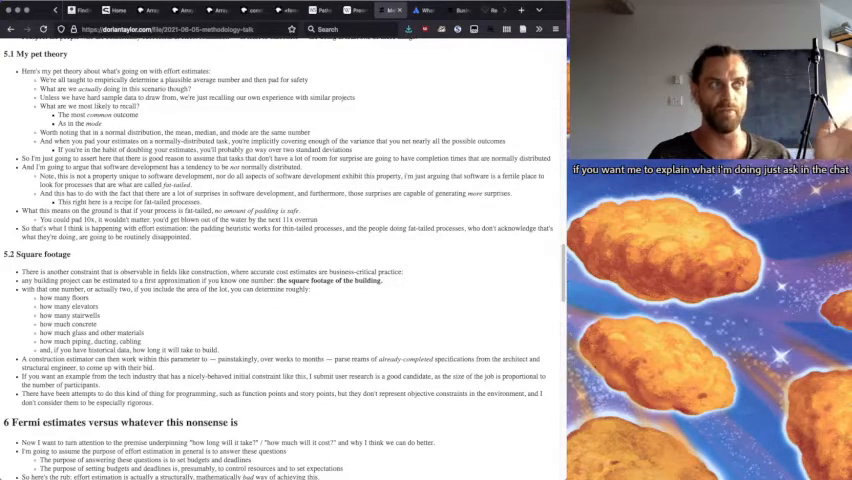
pyautogui.scroll(-3)
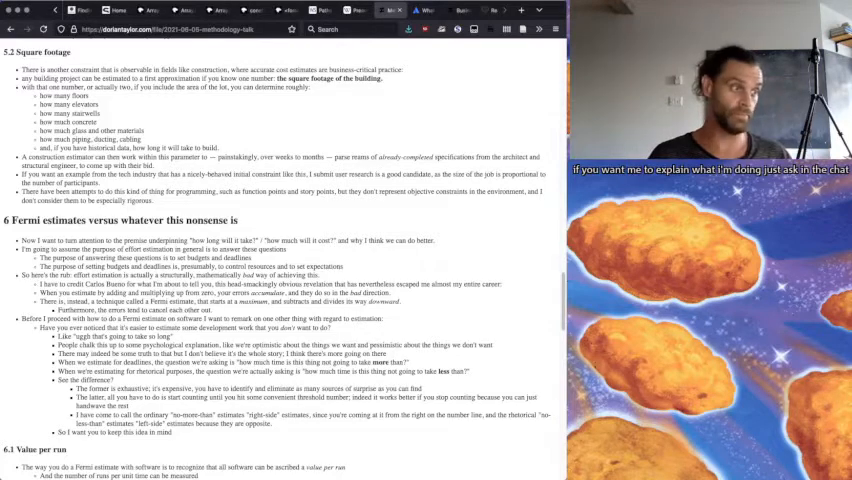
pyautogui.scroll(-3)
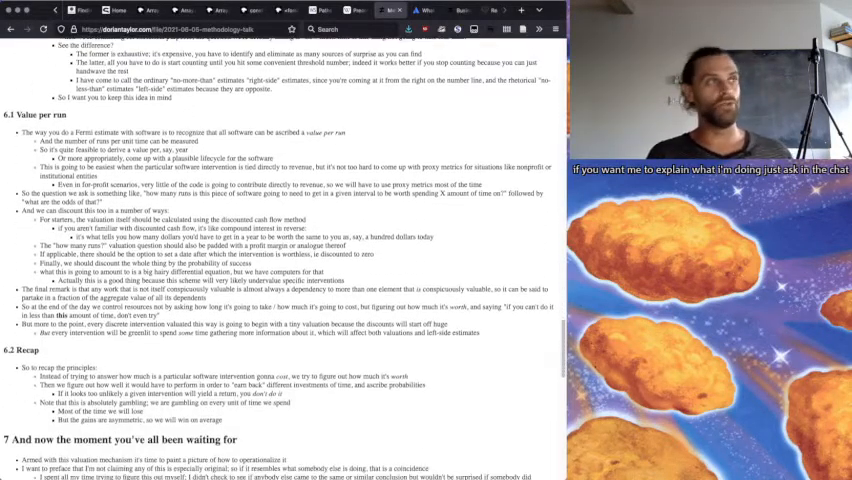
pyautogui.scroll(-3)
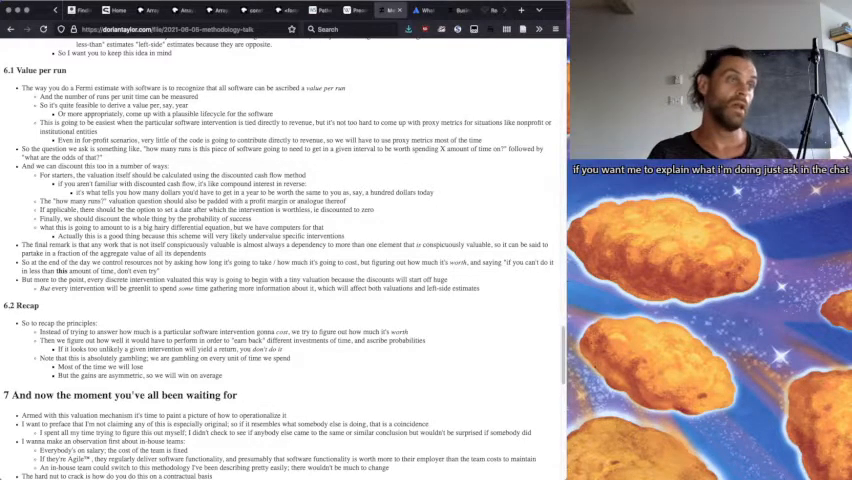
pyautogui.scroll(-3)
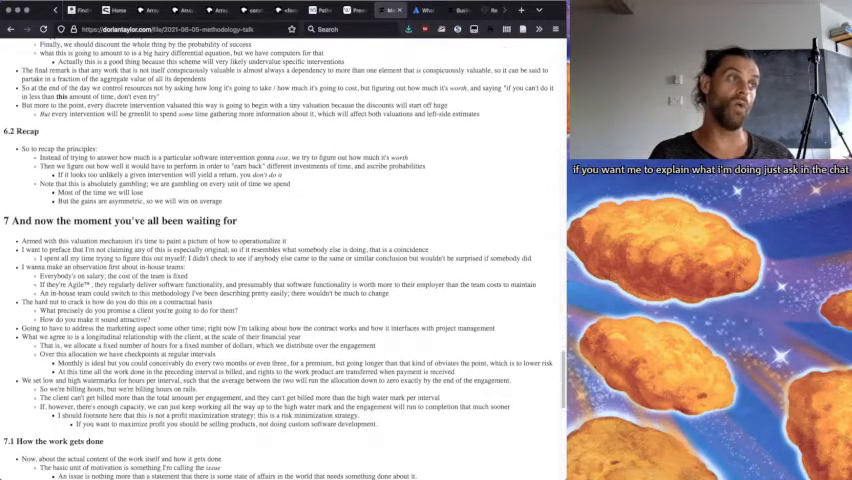
pyautogui.scroll(-3)
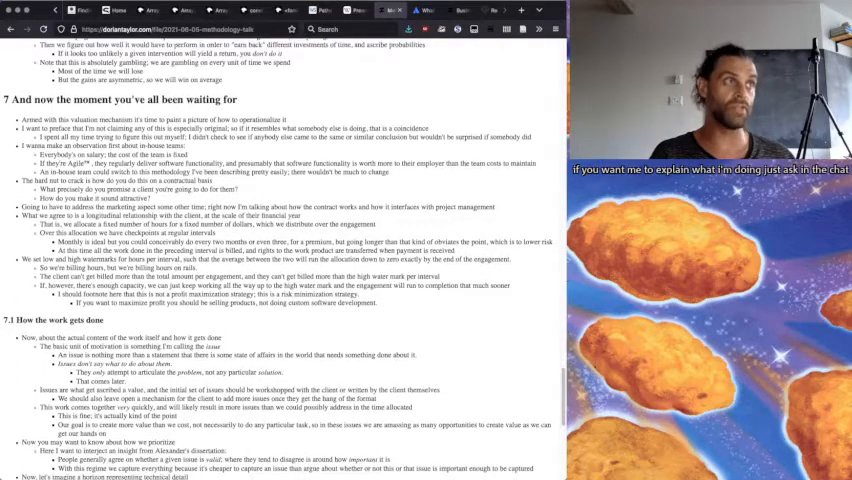
pyautogui.scroll(-3)
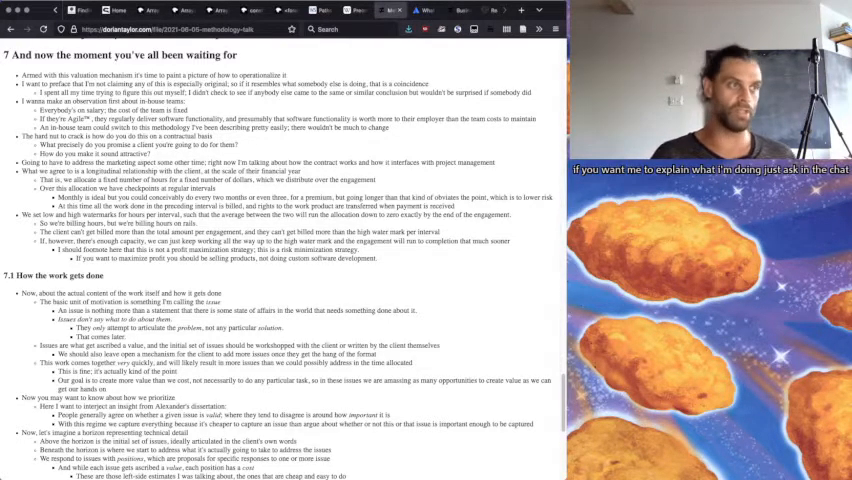
pyautogui.scroll(-3)
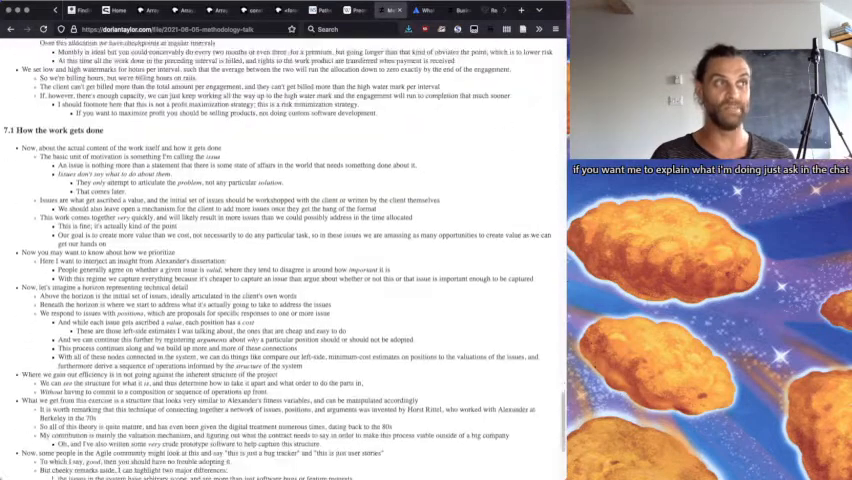
pyautogui.scroll(-3)
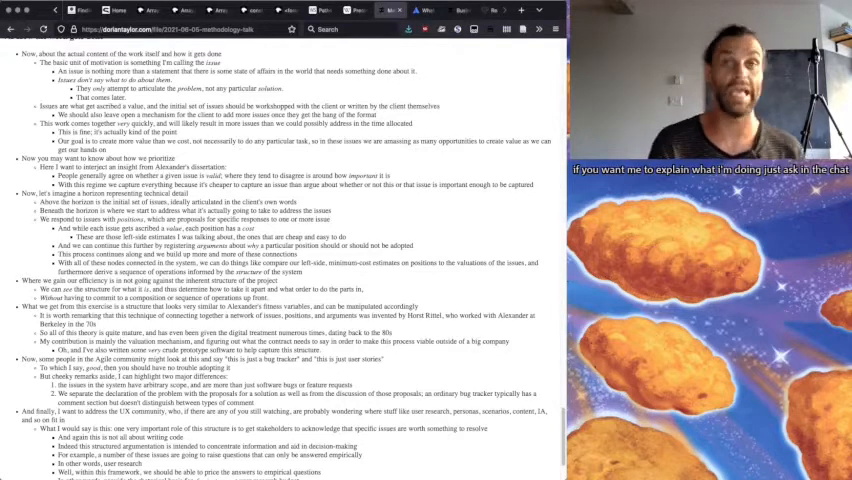
pyautogui.scroll(-3)
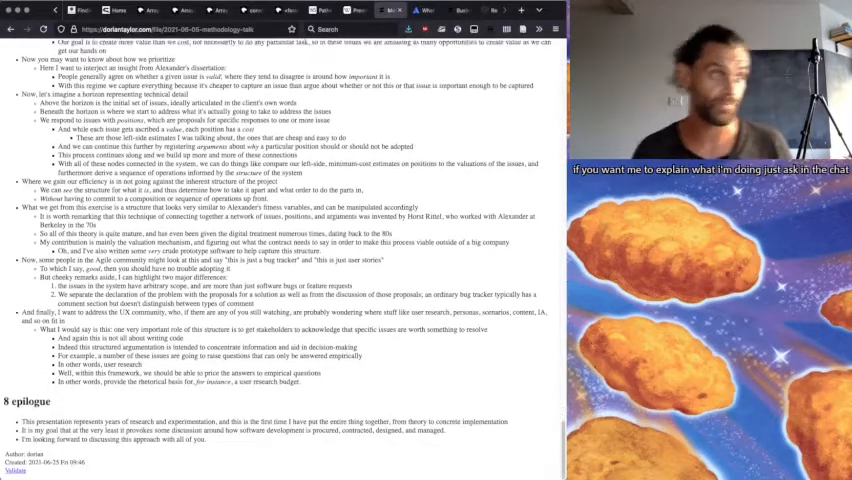